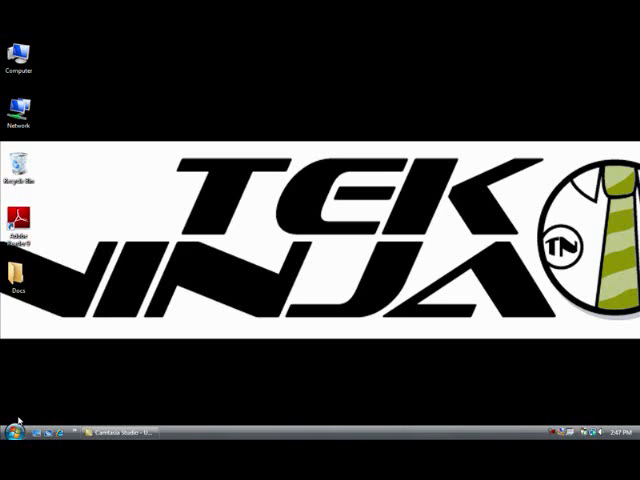
Open the Start menu to reach the Control Panel in Classic View.
{"action": "left_click", "coordinate": [10, 440]}
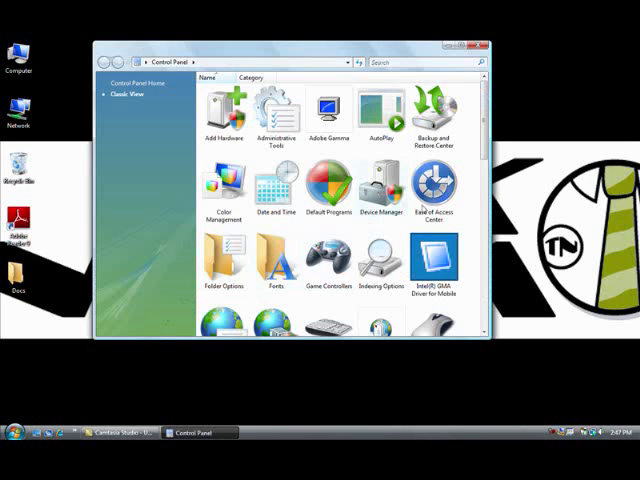
Scroll down the Classic View icons to reach Parental Controls.
{"action": "scroll", "scroll_direction": "down", "scroll_amount": 3}
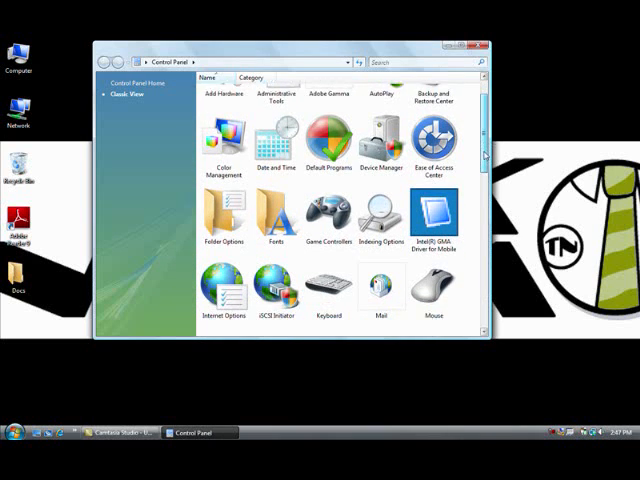
{"action": "scroll", "scroll_direction": "down", "scroll_amount": 3}
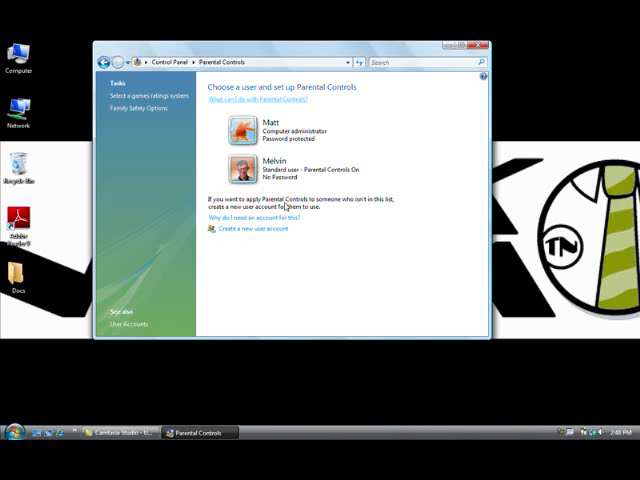
{"action": "mouse_move", "coordinate": [288, 205]}
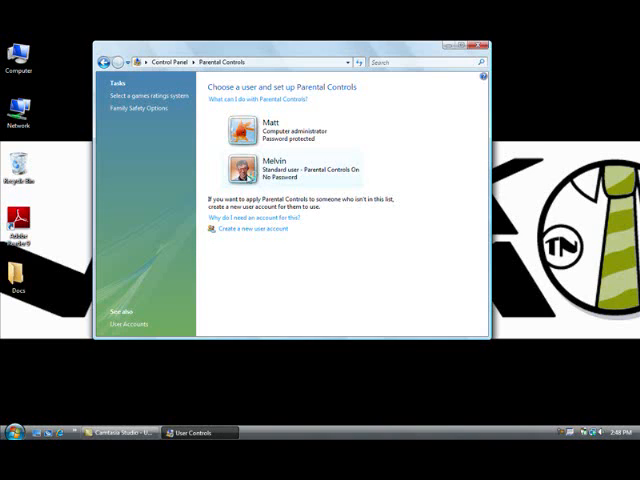
Select Melvin's standard user account on the Parental Controls page.
{"action": "left_click", "coordinate": [253, 165]}
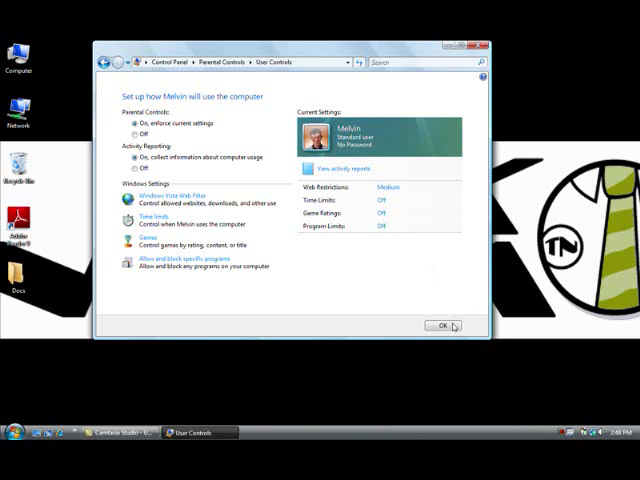
Confirm Melvin's enforced Parental Controls and activity reporting with OK.
{"action": "left_click", "coordinate": [438, 324]}
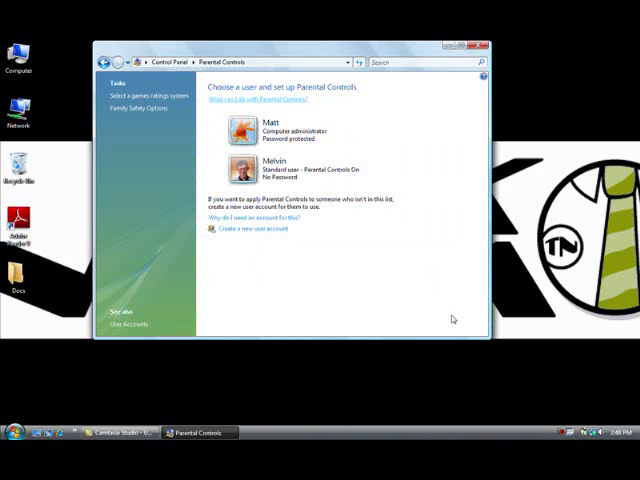